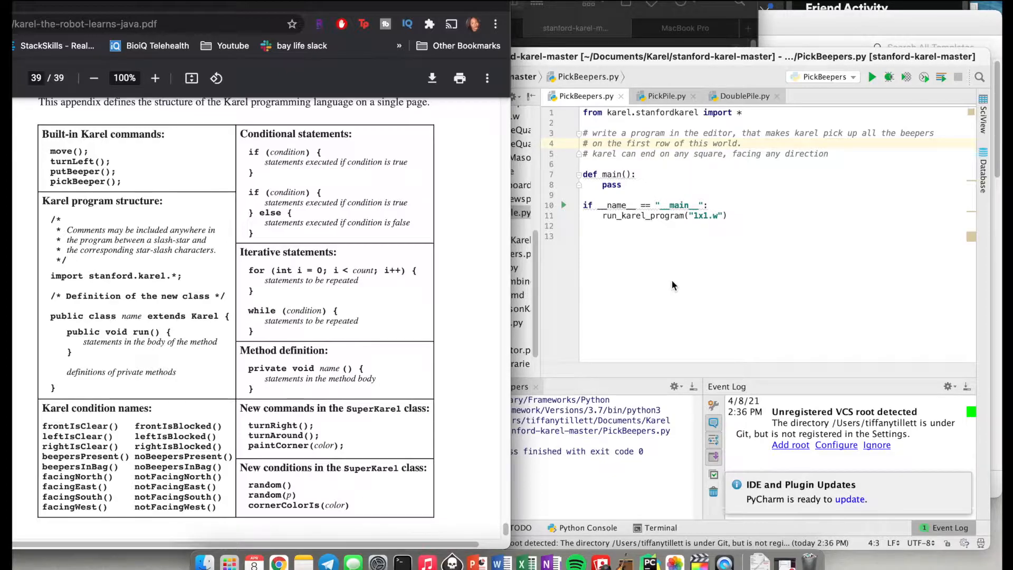
mouse_move(700, 167)
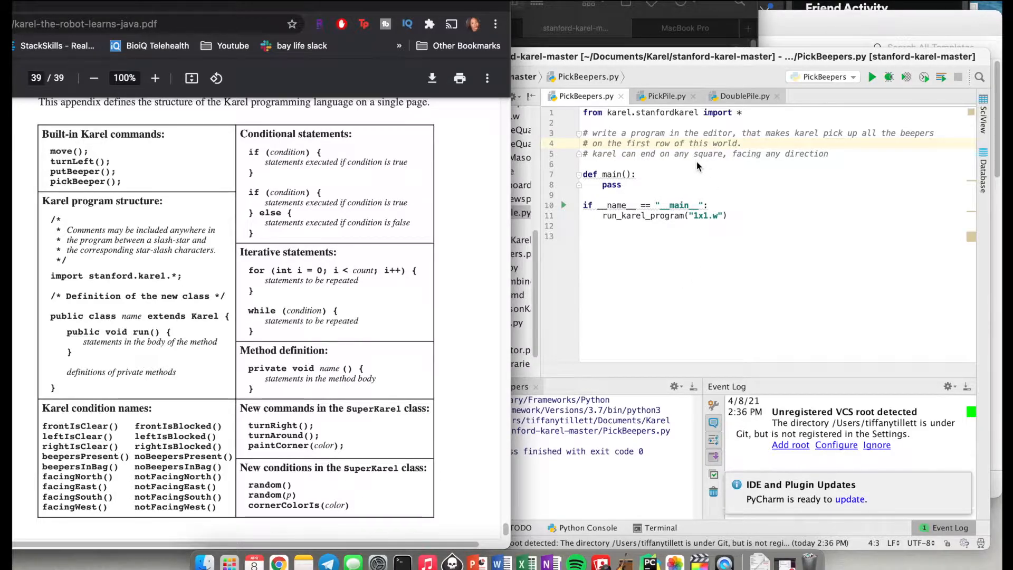
mouse_move(507, 191)
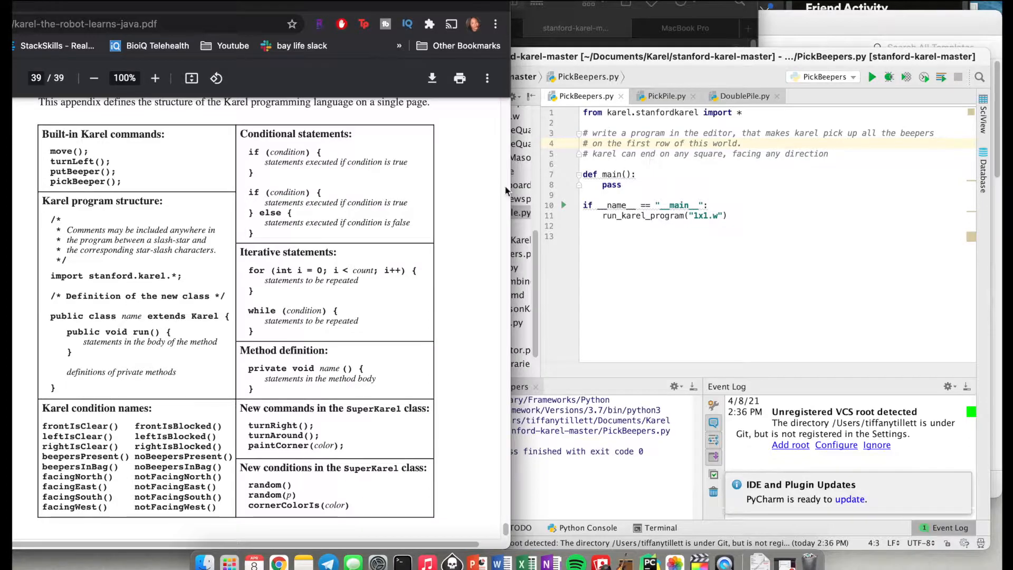
mouse_move(630, 129)
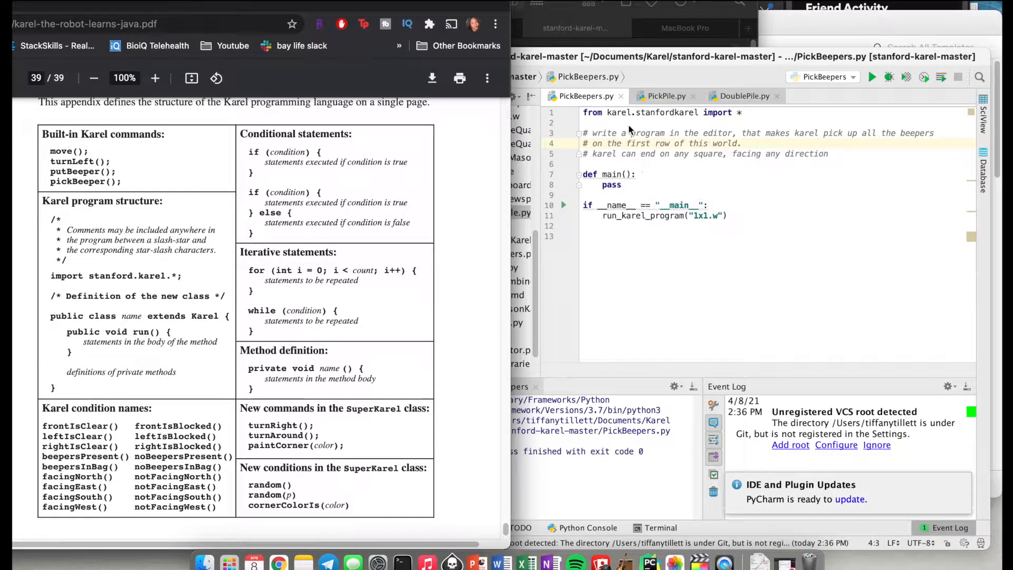
mouse_move(619, 151)
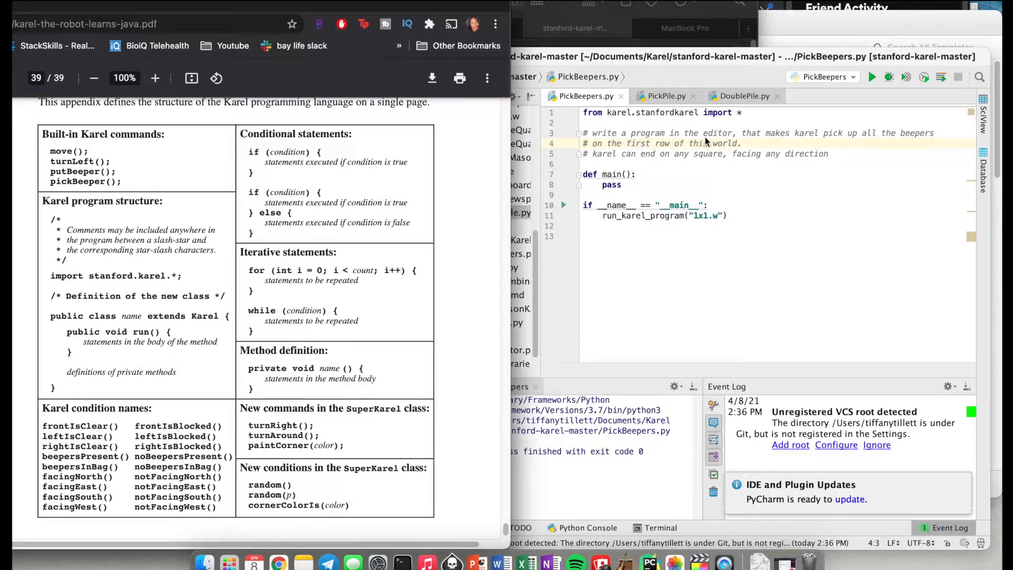
mouse_move(846, 148)
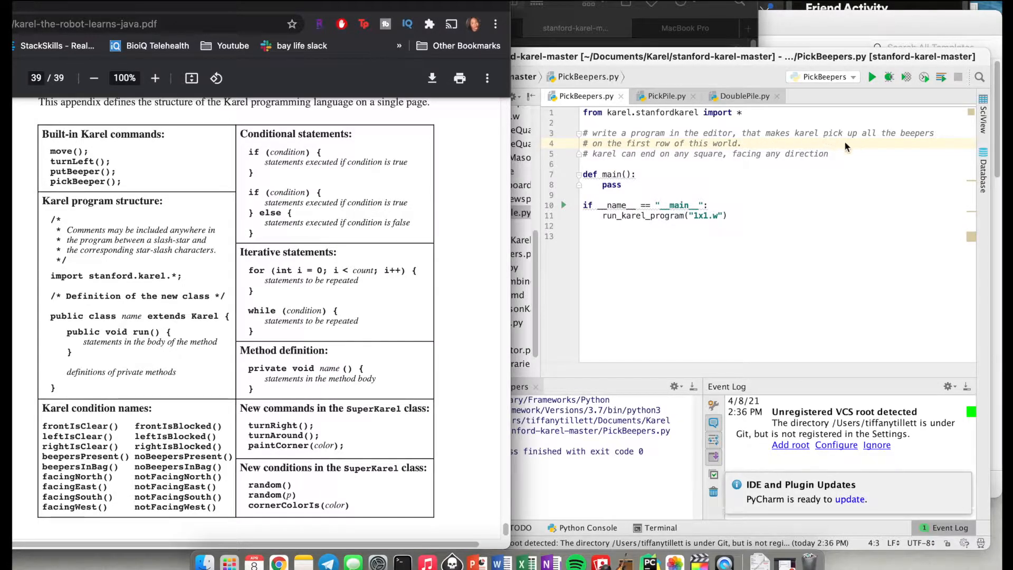
mouse_move(732, 148)
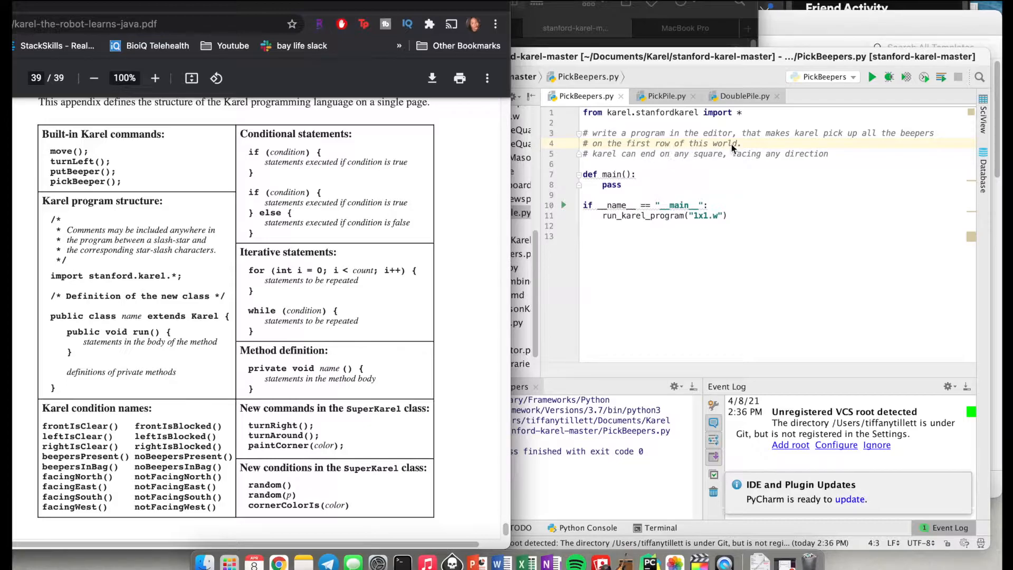
mouse_move(694, 161)
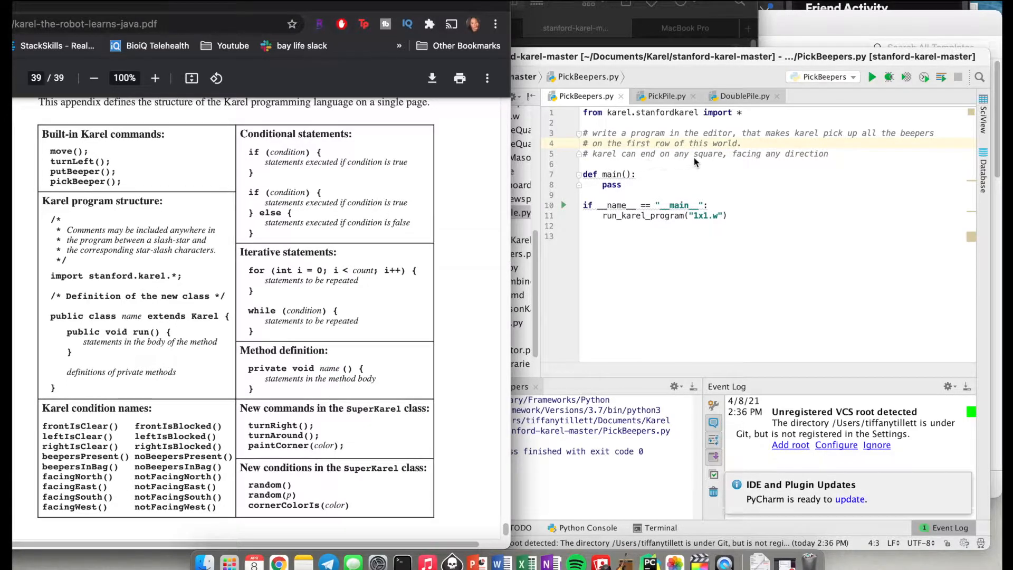
mouse_move(797, 161)
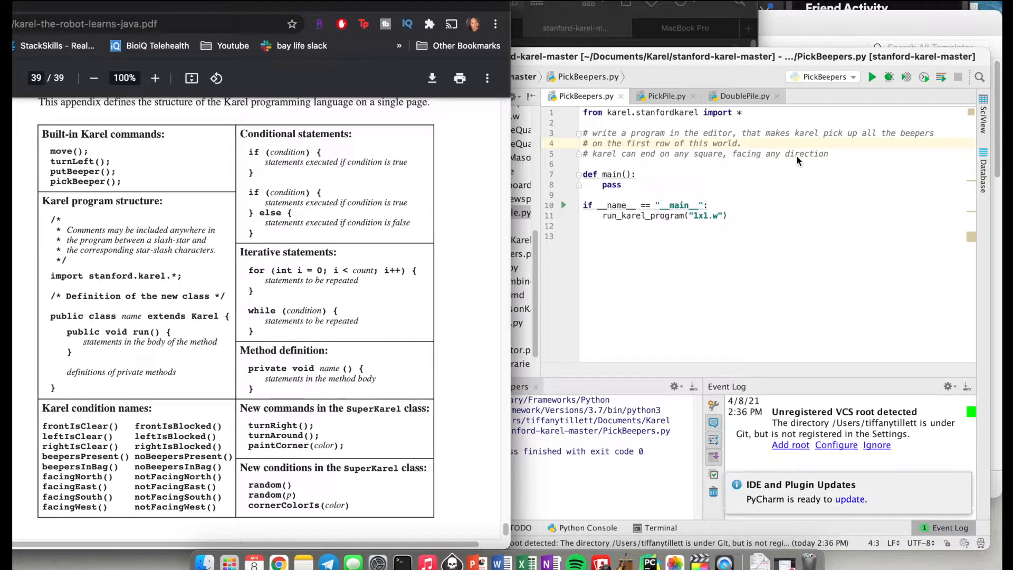
mouse_move(688, 90)
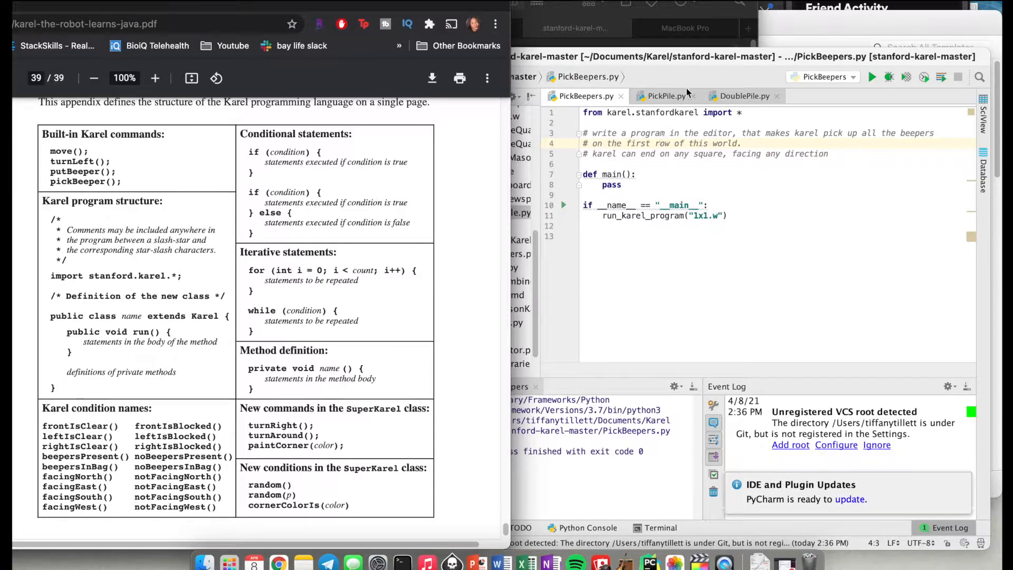
mouse_move(682, 84)
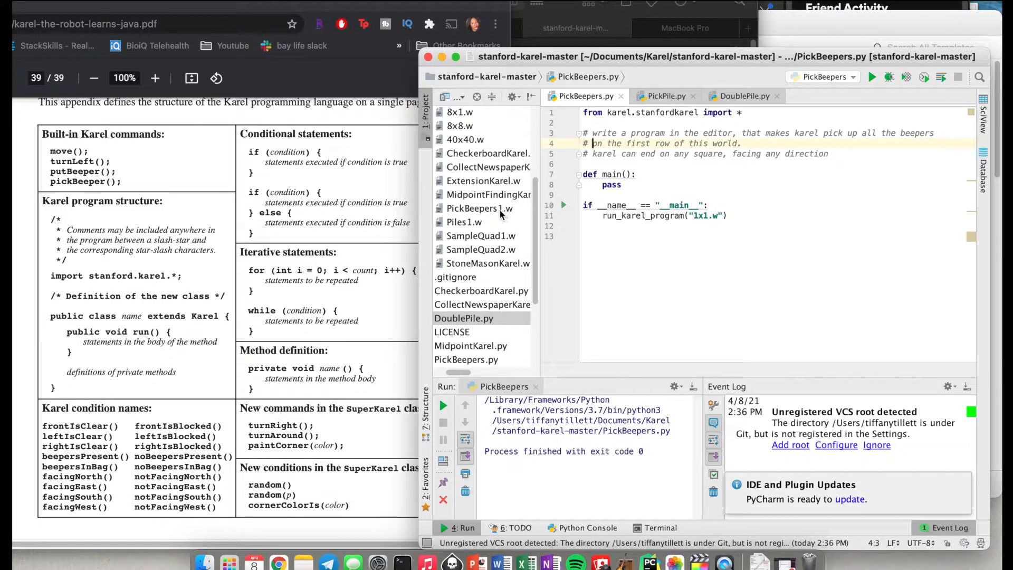
Step: Change the run_karel_program argument to "PickBeepers1.w" and run the script
click(706, 215)
text(PickBeepers)
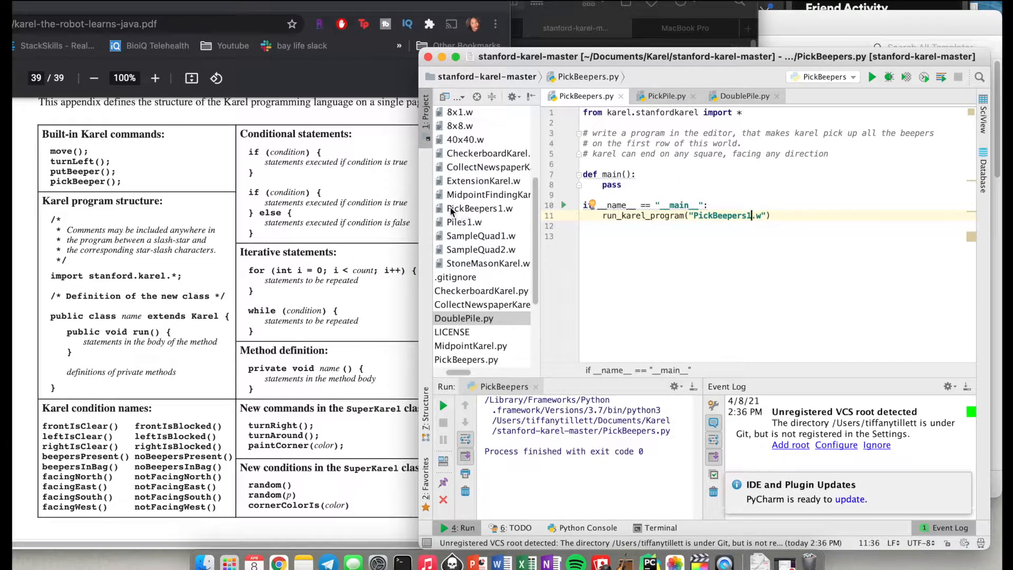
mouse_move(511, 208)
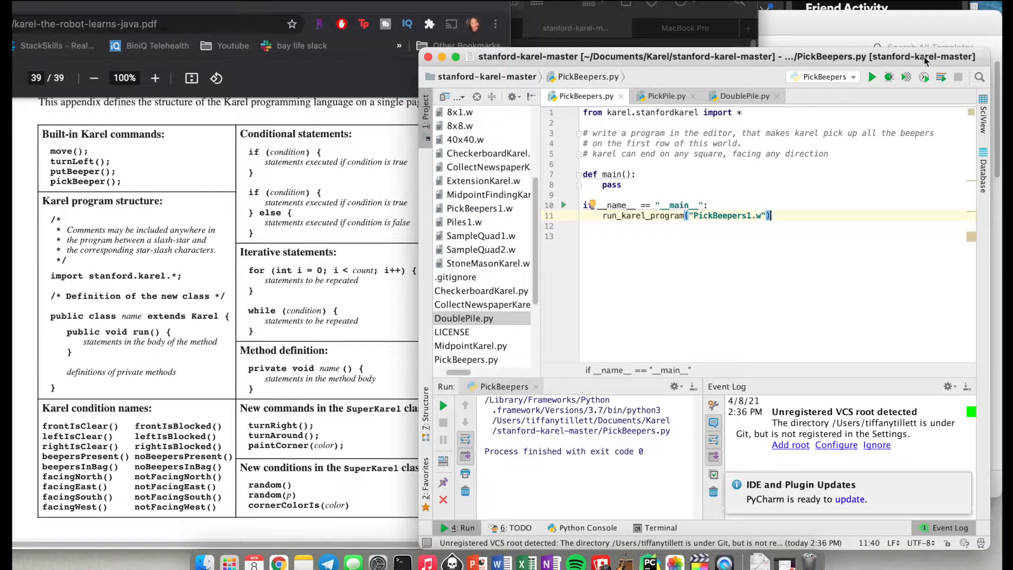
click(870, 77)
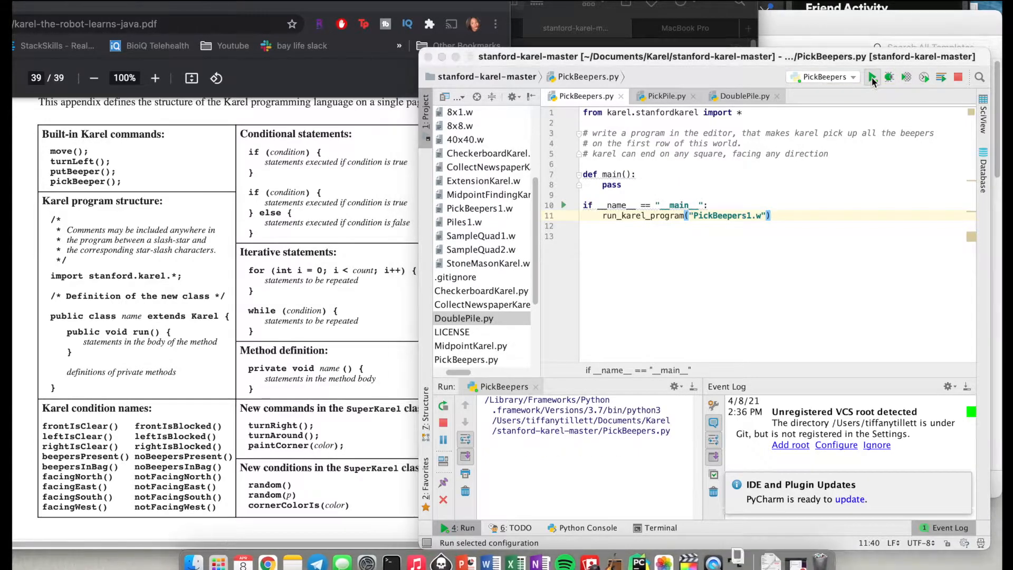
Step: Bring up the PickBeepers Karel window showing Karel at the row start with beepers along row 1
click(872, 77)
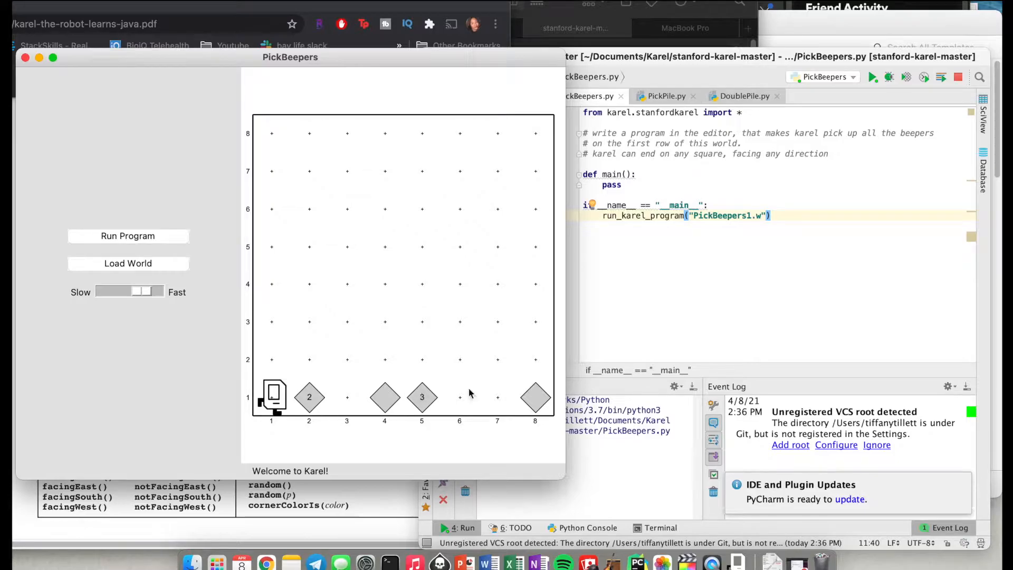
mouse_move(545, 404)
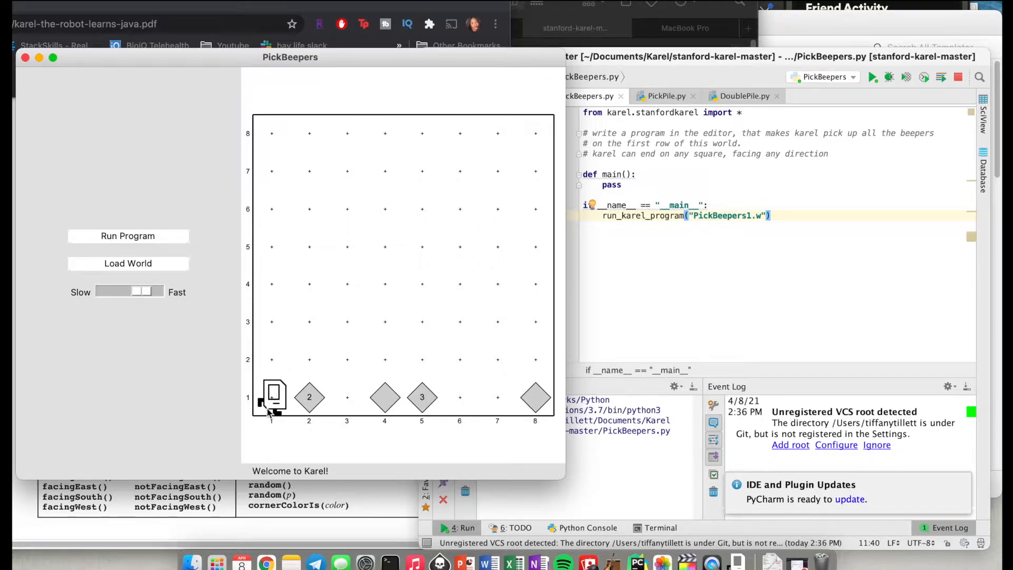
mouse_move(565, 426)
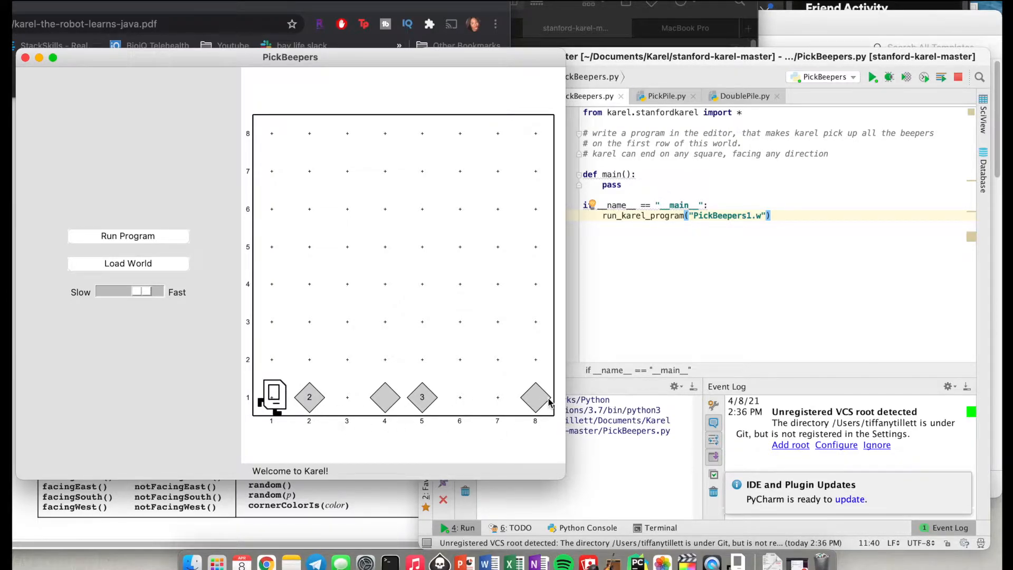
mouse_move(475, 422)
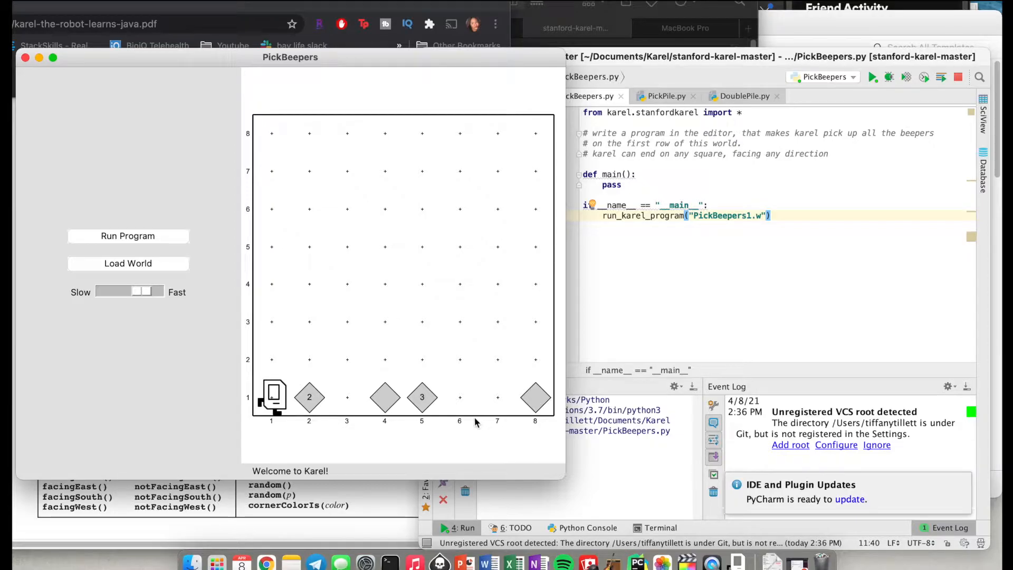
mouse_move(700, 155)
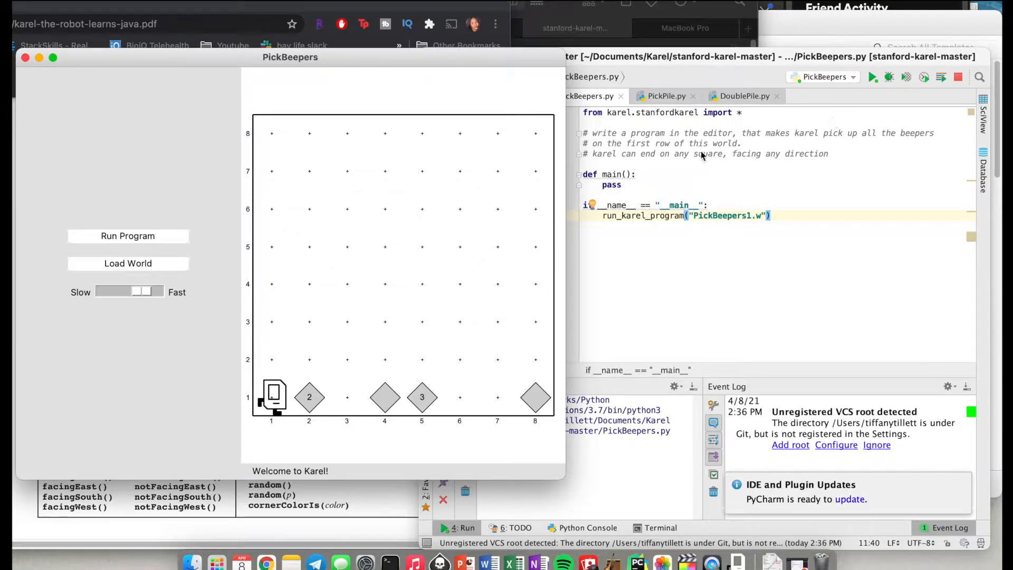
mouse_move(697, 148)
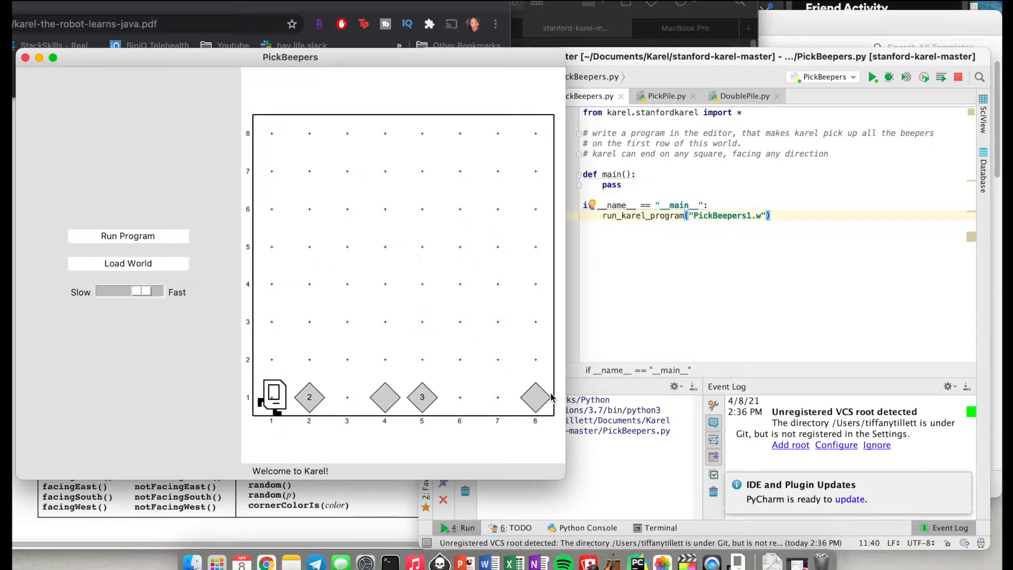
mouse_move(777, 261)
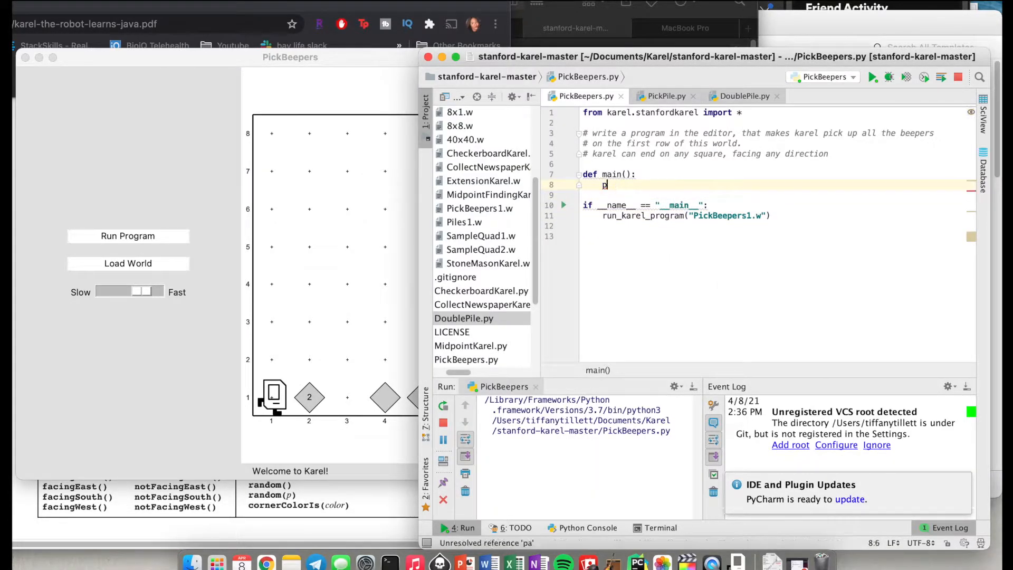
Step: Give main a while front_is_clear() loop that calls PickBeepers() then move()
key(backspace)
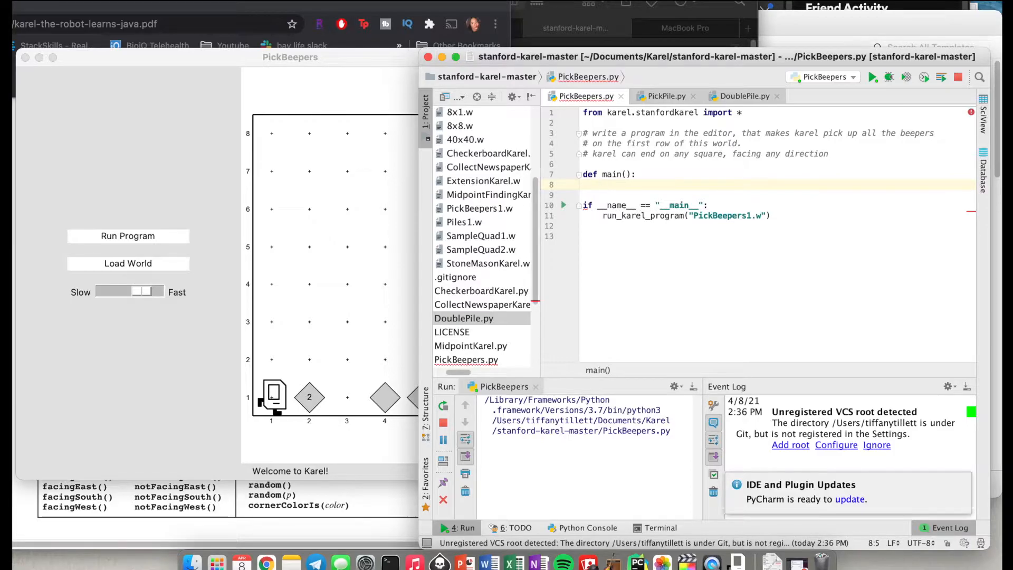
text(while fto)
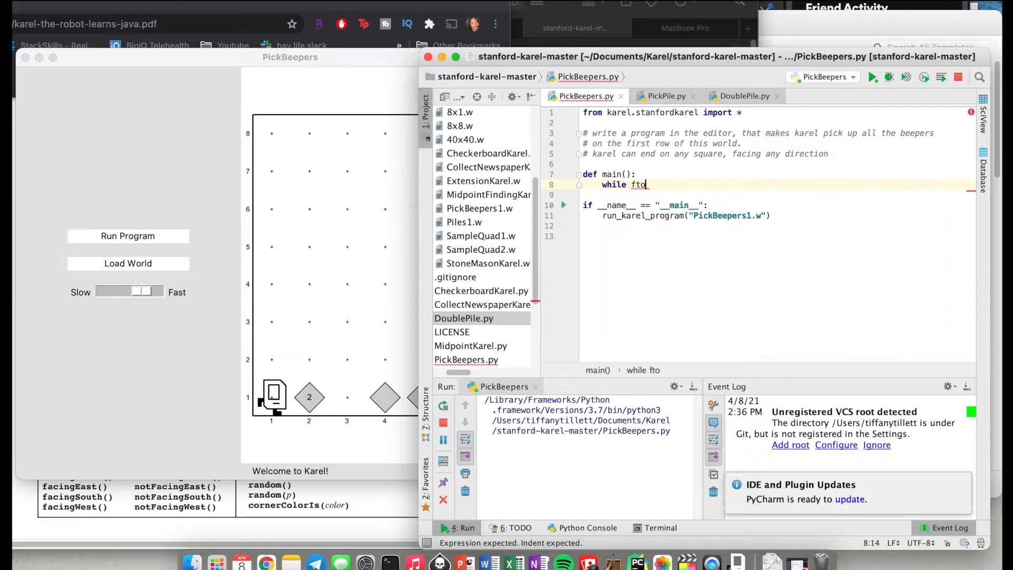
text(ront_is_clear():)
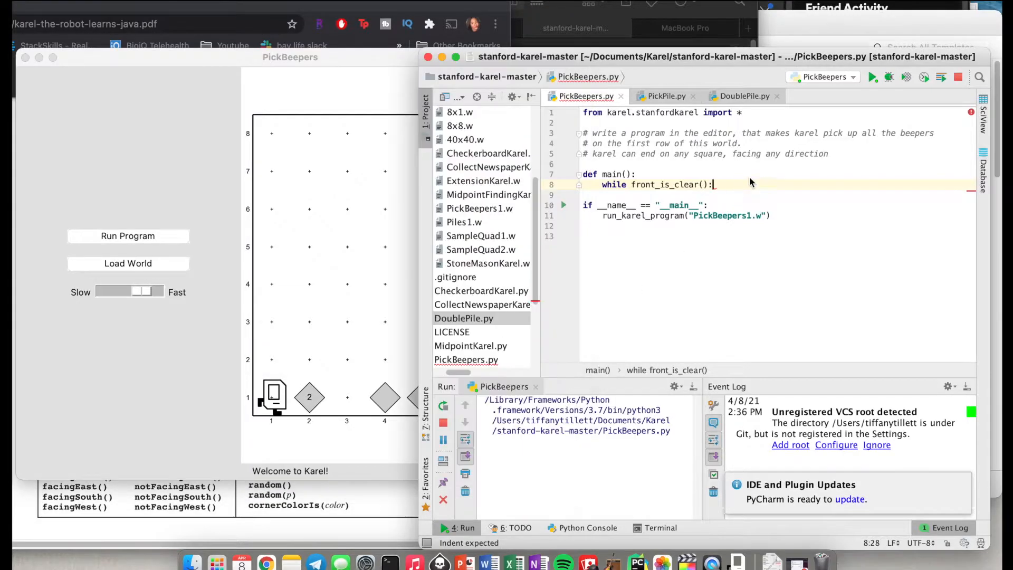
key(Return)
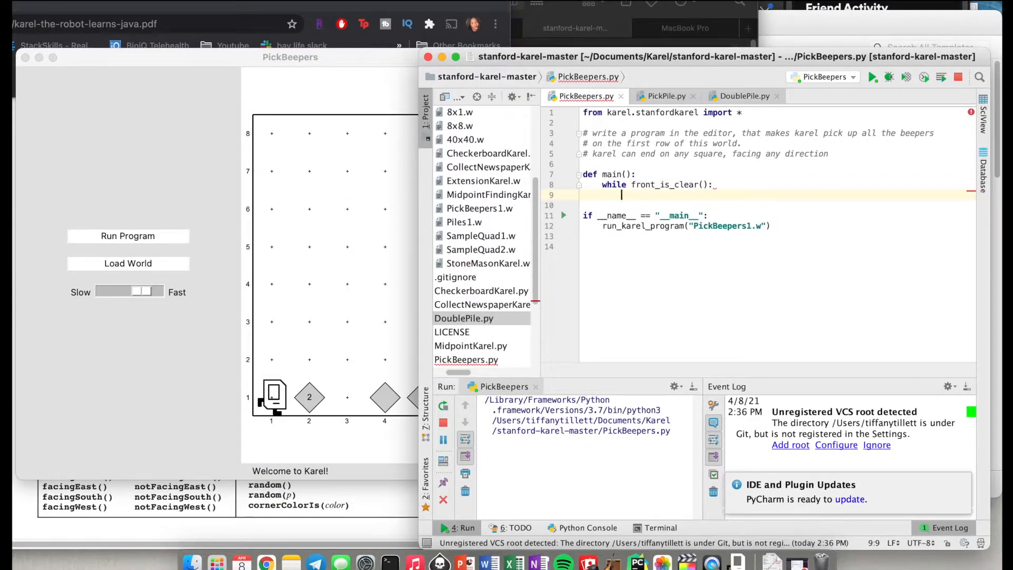
text(PickBeepers()
click(777, 205)
text(move()
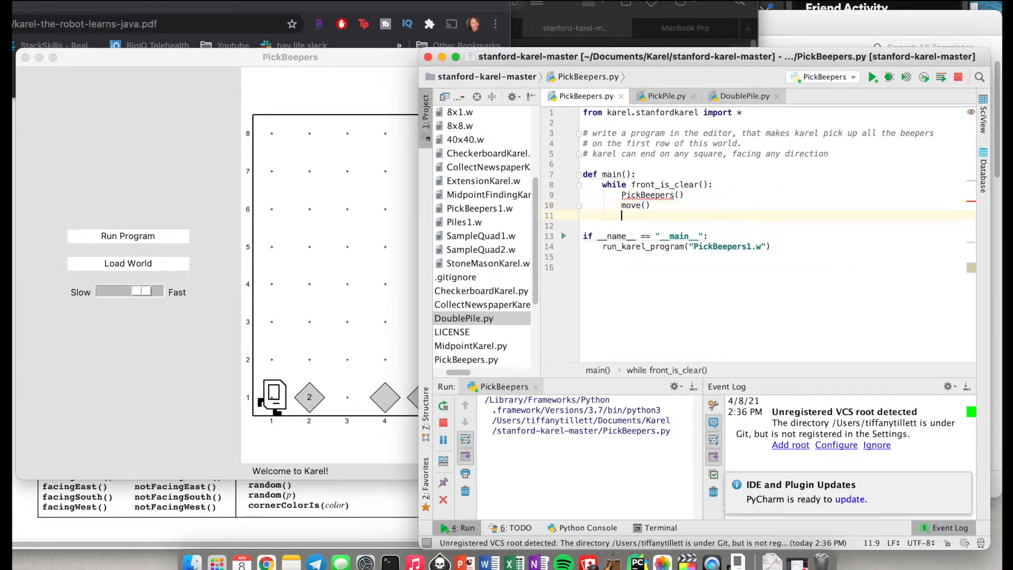
Step: Start a new def PickBeepers function header below main
text(def)
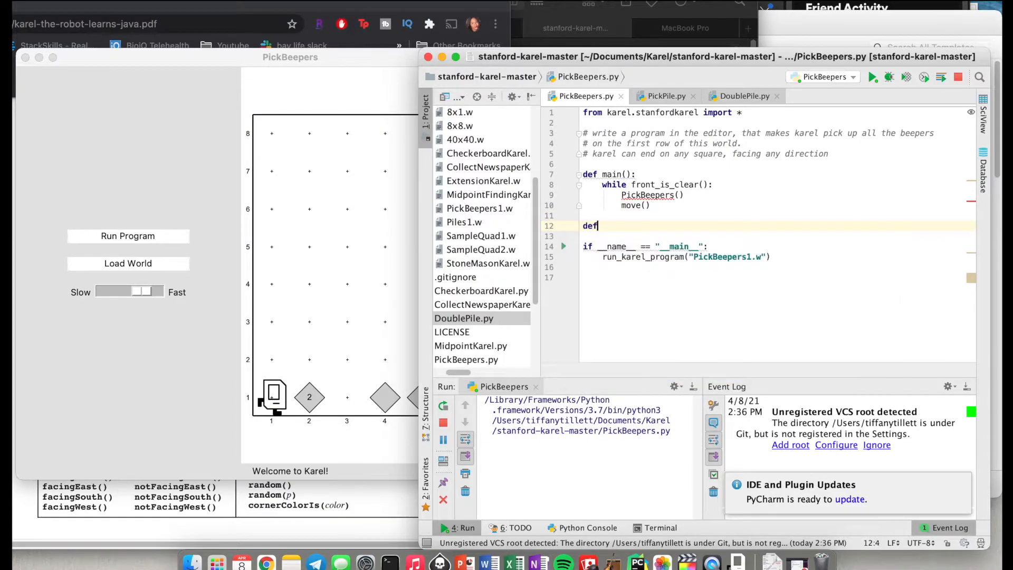
text(PickBeepers():)
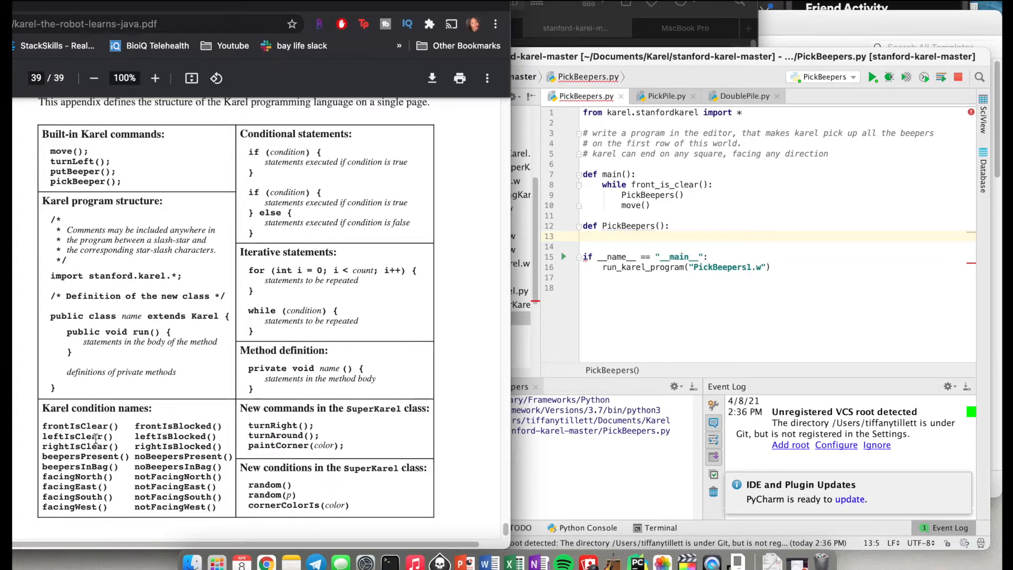
mouse_move(730, 177)
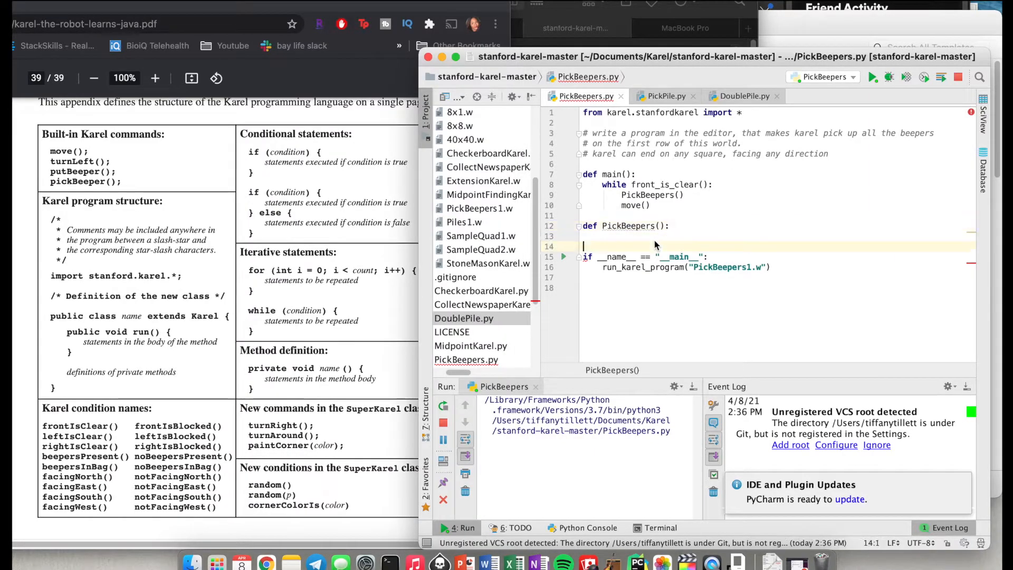
Step: Fill PickBeepers with a while beepers_present() loop calling pick_beeper()
text(w)
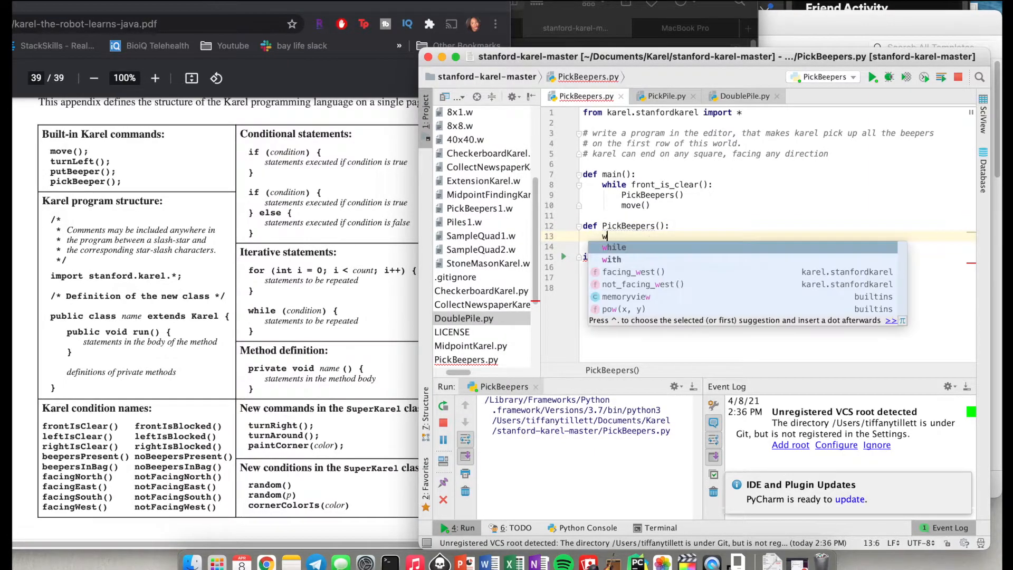
text(hile beepers_present())
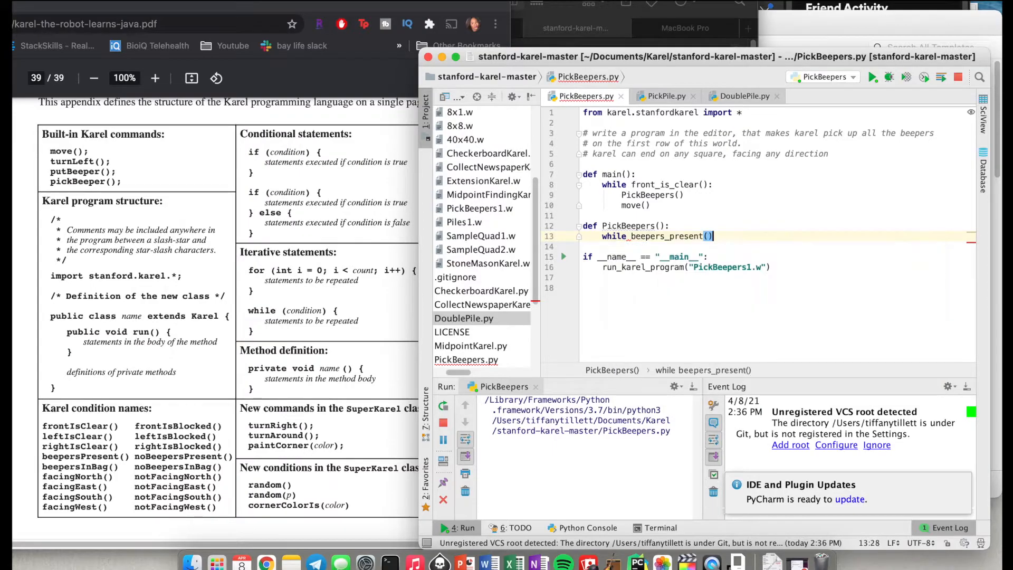
text(pick_beeper())
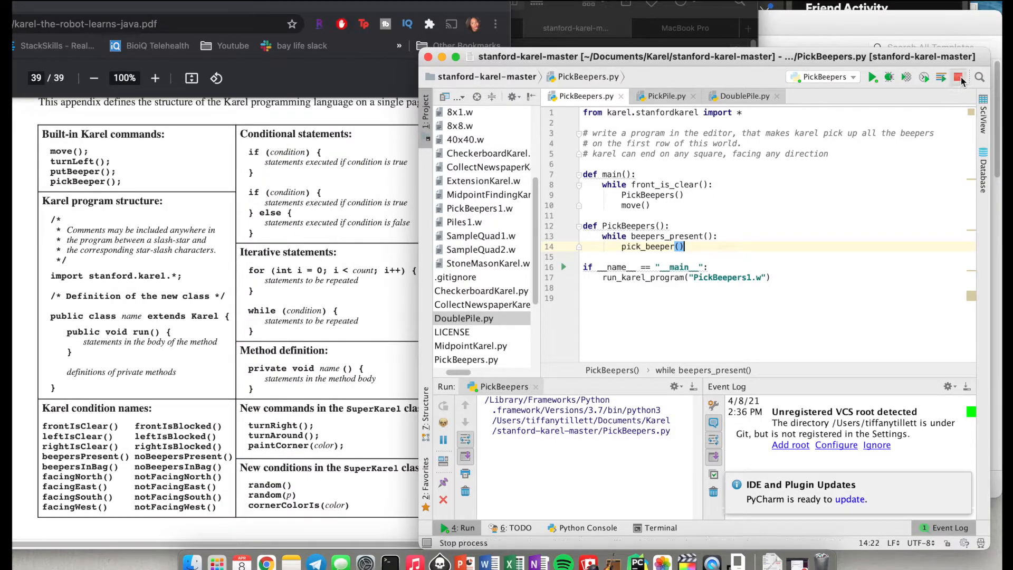
Step: Stop the old run and relaunch PickBeepers so Karel clears the row as it walks east
click(958, 77)
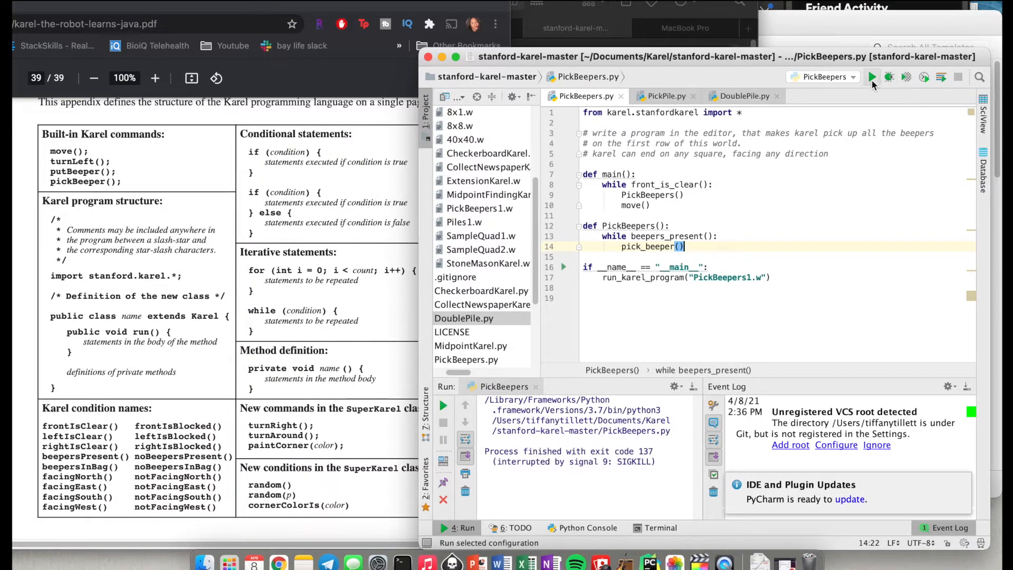
click(871, 77)
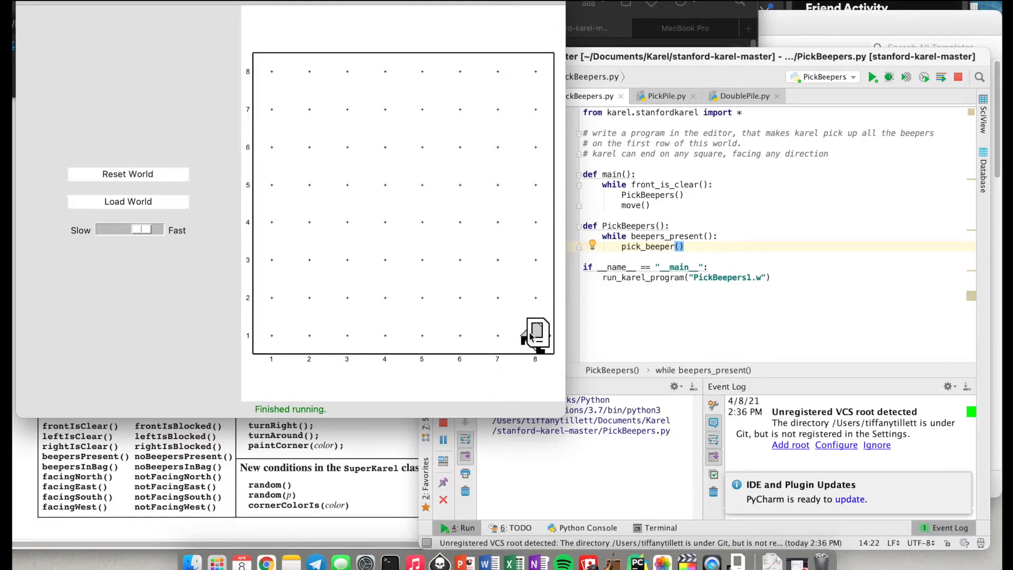
mouse_move(532, 349)
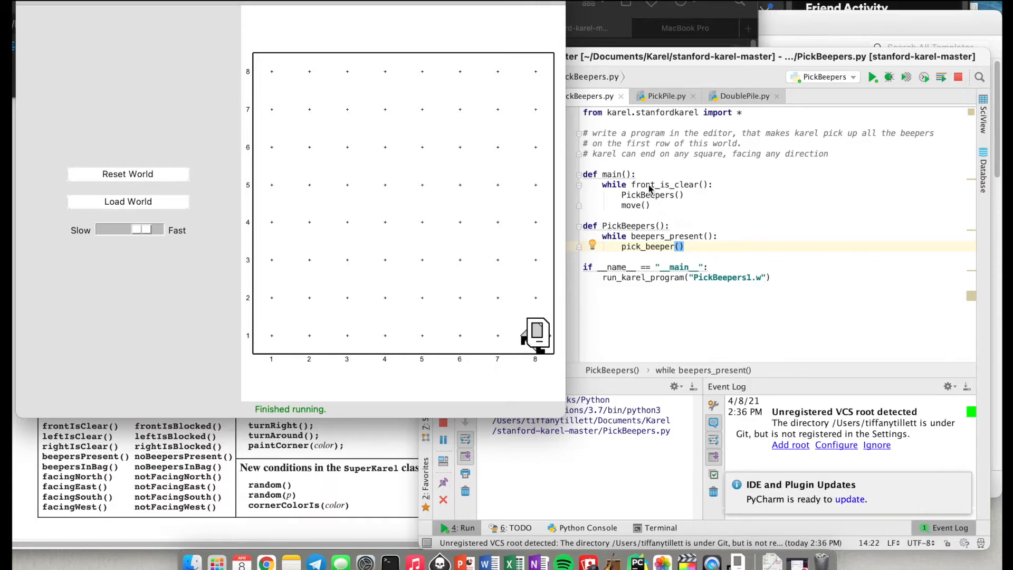
mouse_move(552, 312)
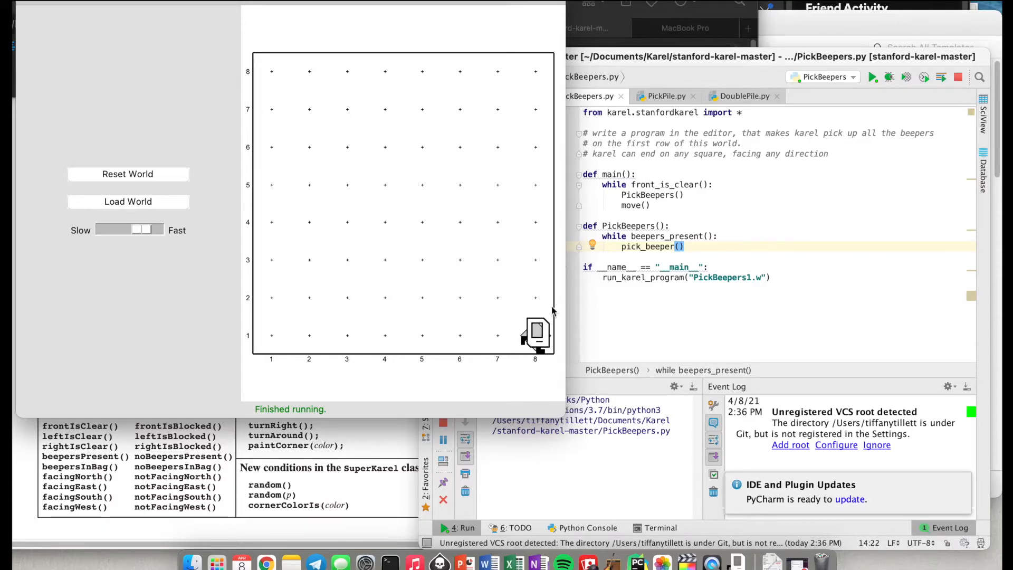
mouse_move(542, 339)
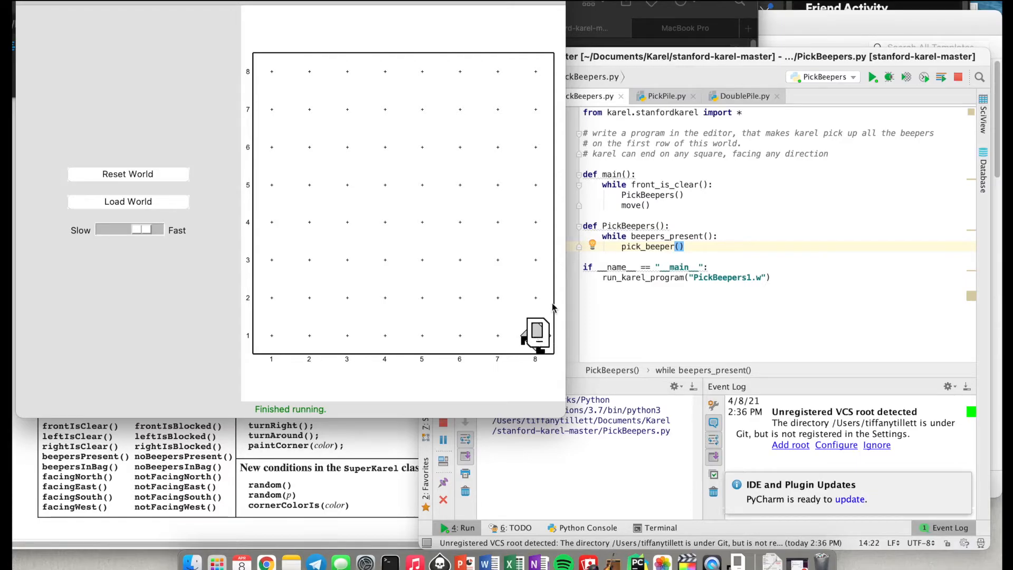
mouse_move(639, 200)
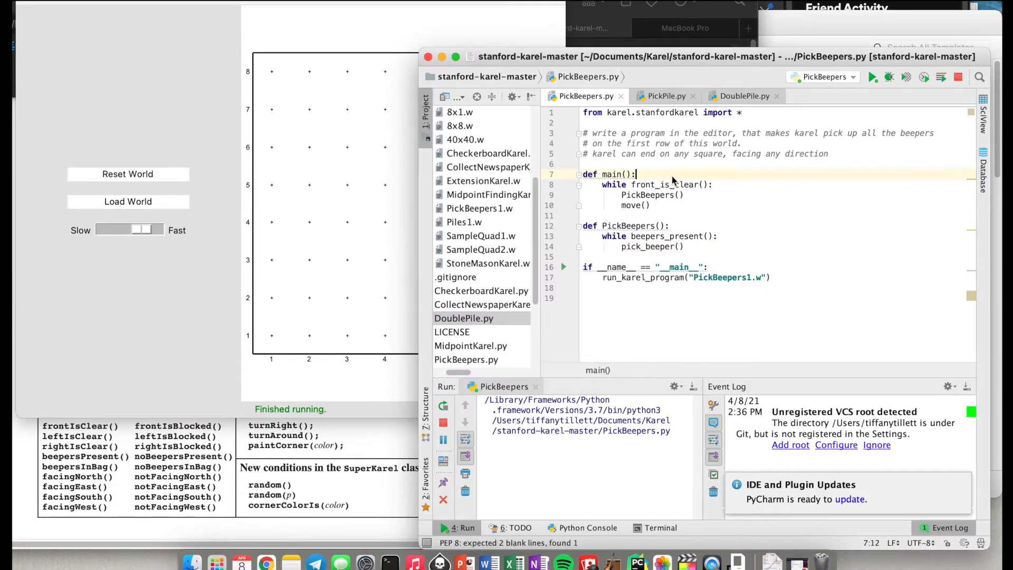
Step: Call PickBeepers() once before the loop and again after move() inside it
text(PickBeepers())
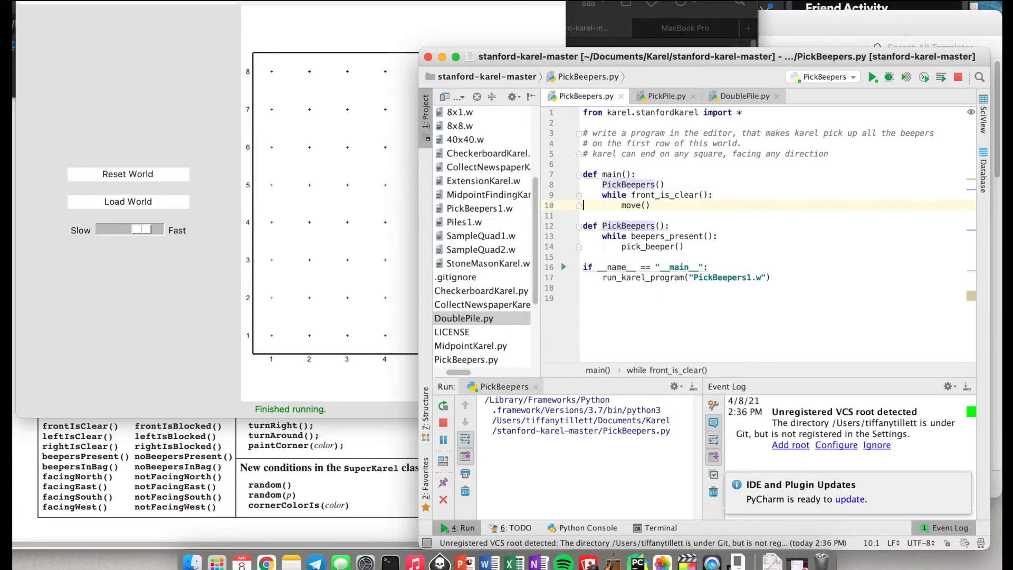
text(PickBeepers()
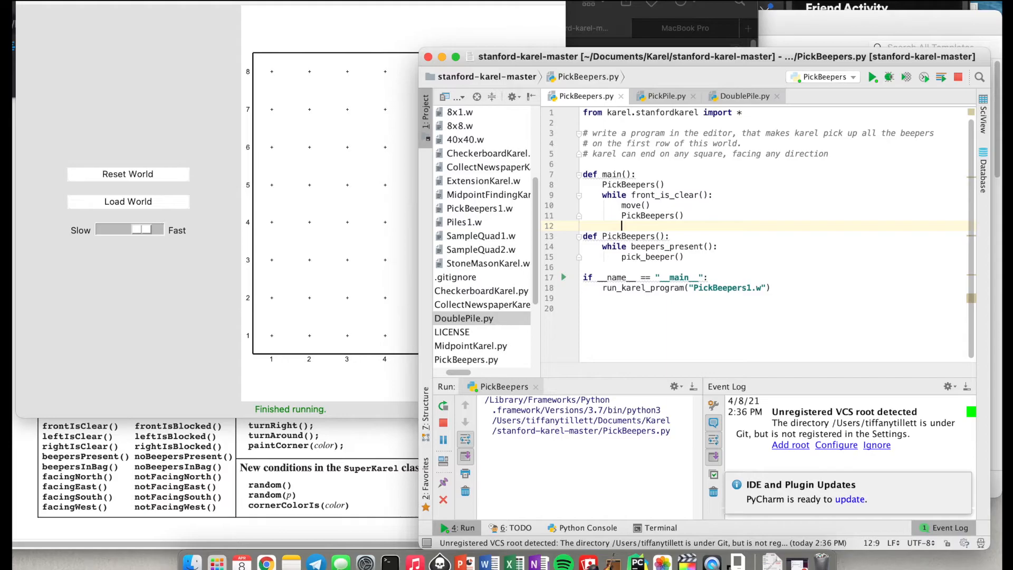
mouse_move(827, 104)
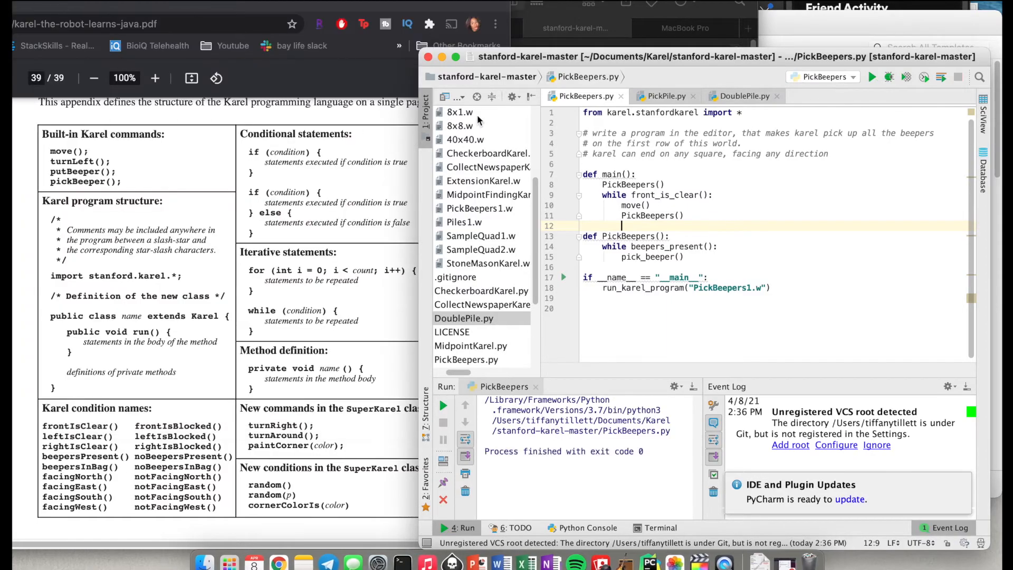
Step: Rerun the revised program so Karel collects every first-row beeper, then return to the editor
click(871, 77)
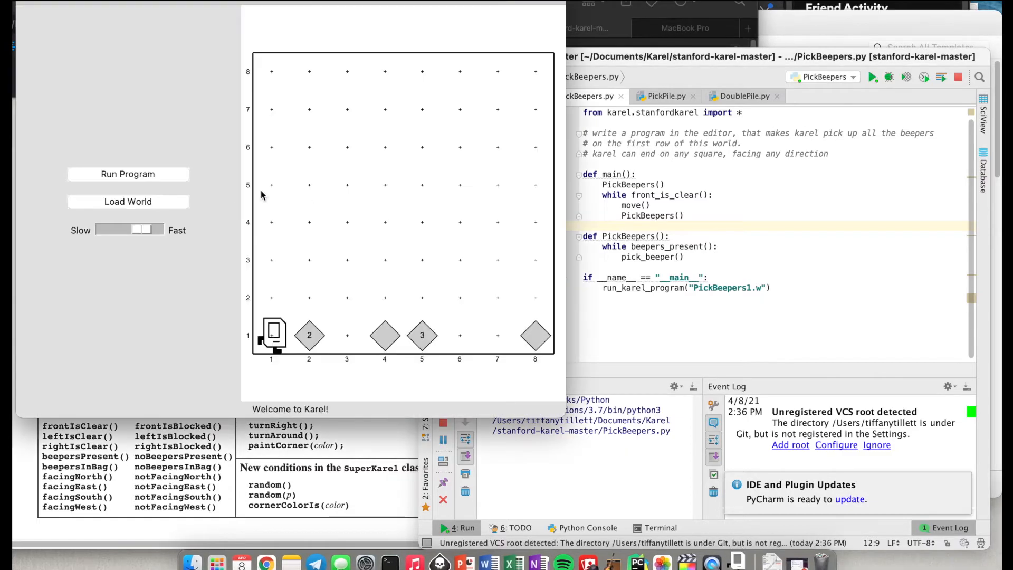
click(128, 175)
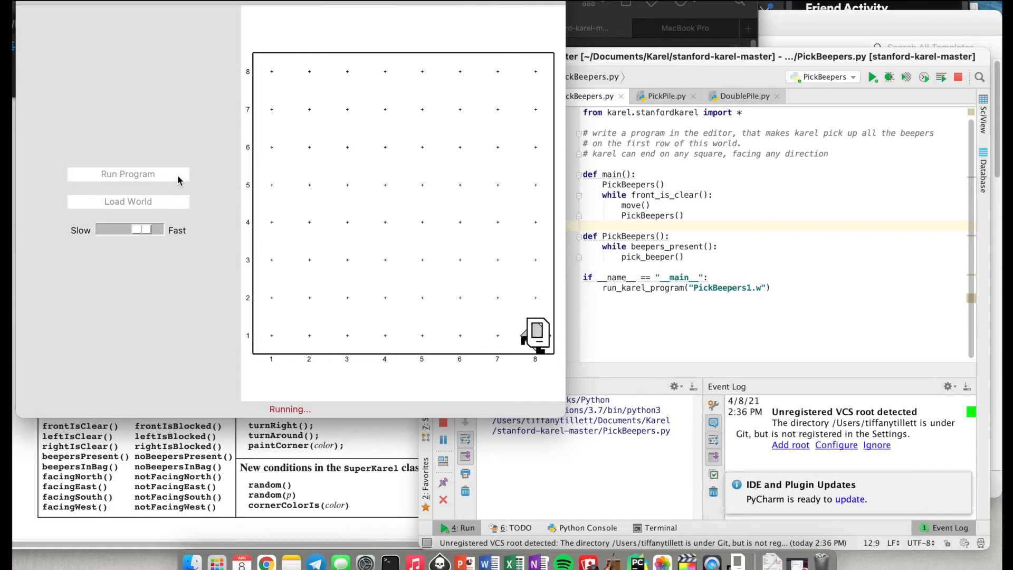
click(128, 174)
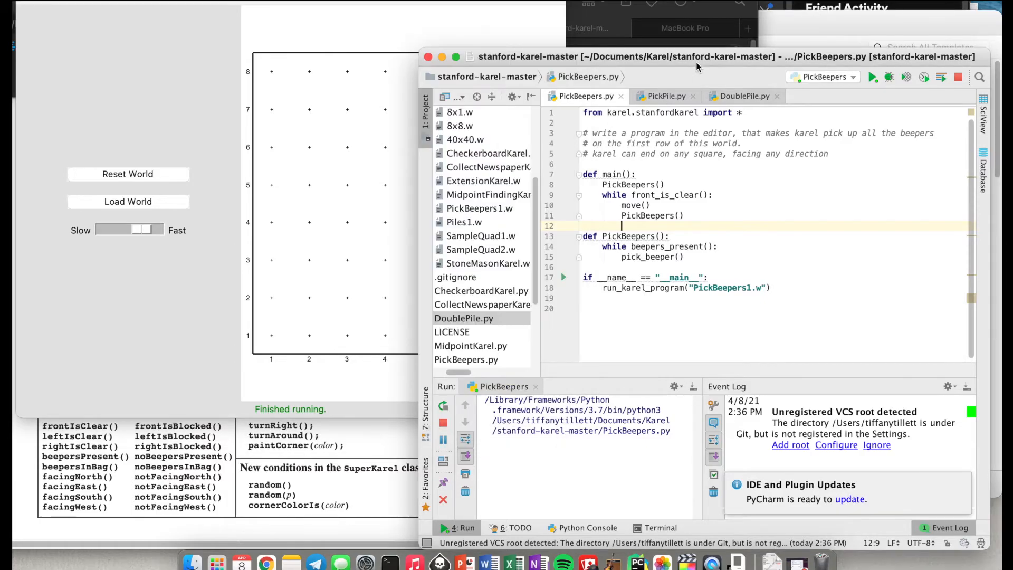
mouse_move(547, 216)
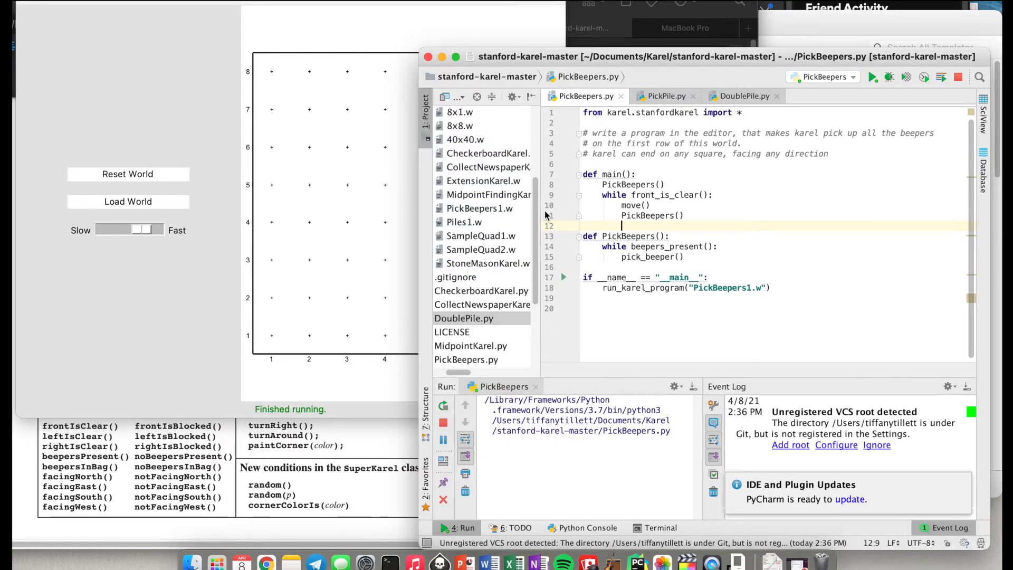